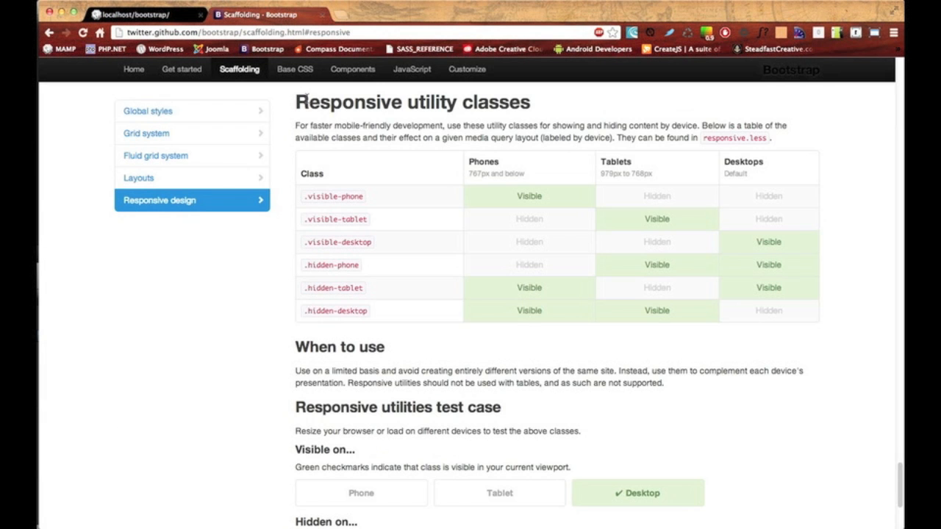
- Switch between the local bootstrap site and the Scaffolding docs, then toggle the Why? accordion answer
triple_click(411, 102)
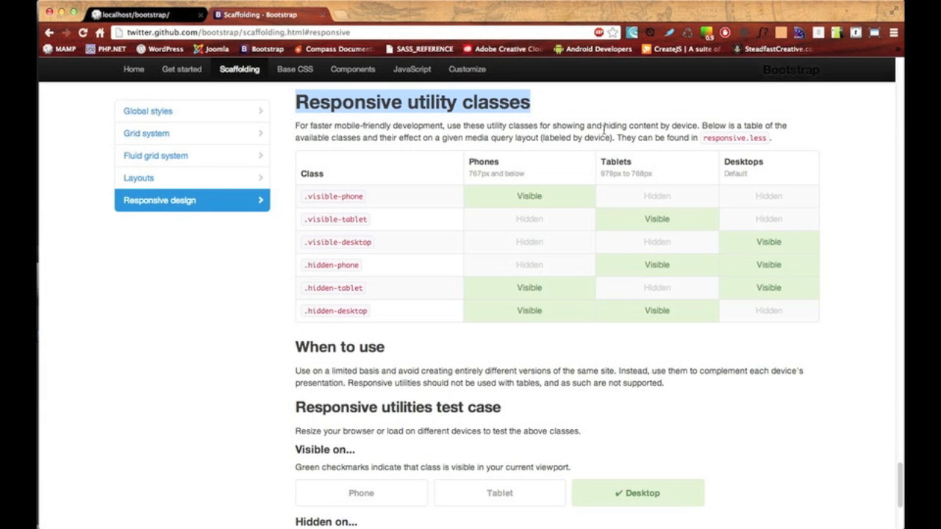
mouse_move(519, 192)
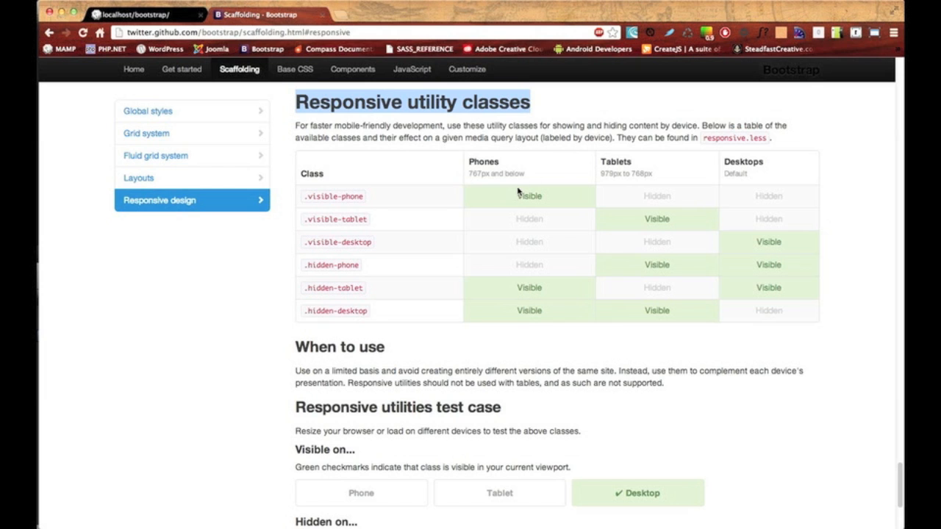
mouse_move(366, 221)
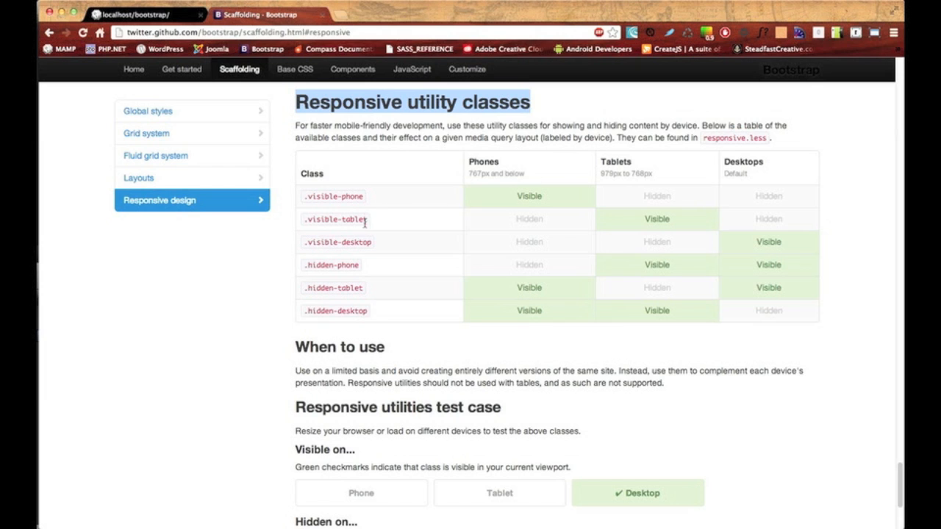
click(143, 14)
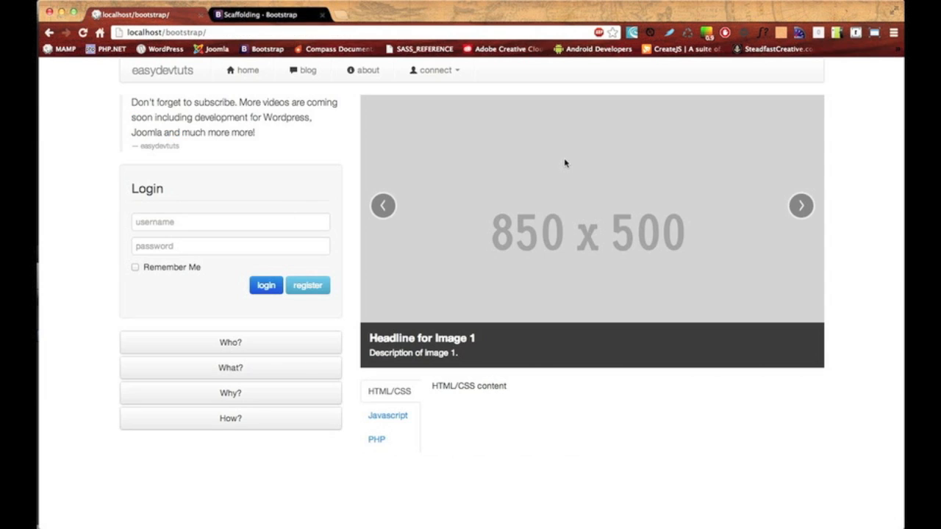
mouse_move(495, 305)
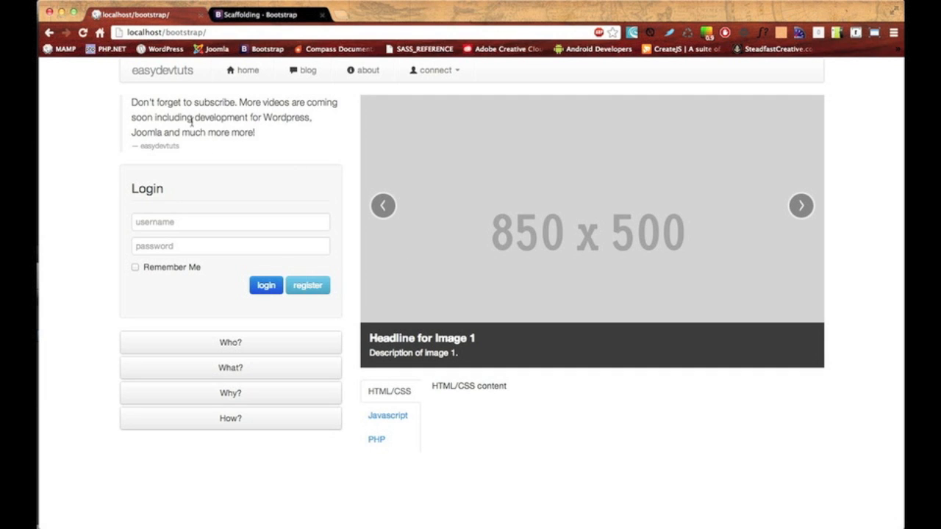
mouse_move(423, 214)
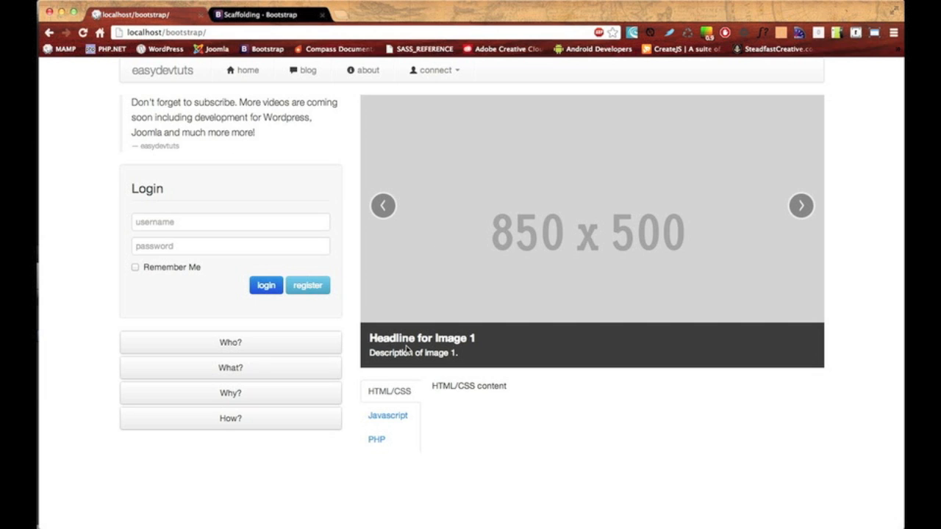
mouse_move(287, 24)
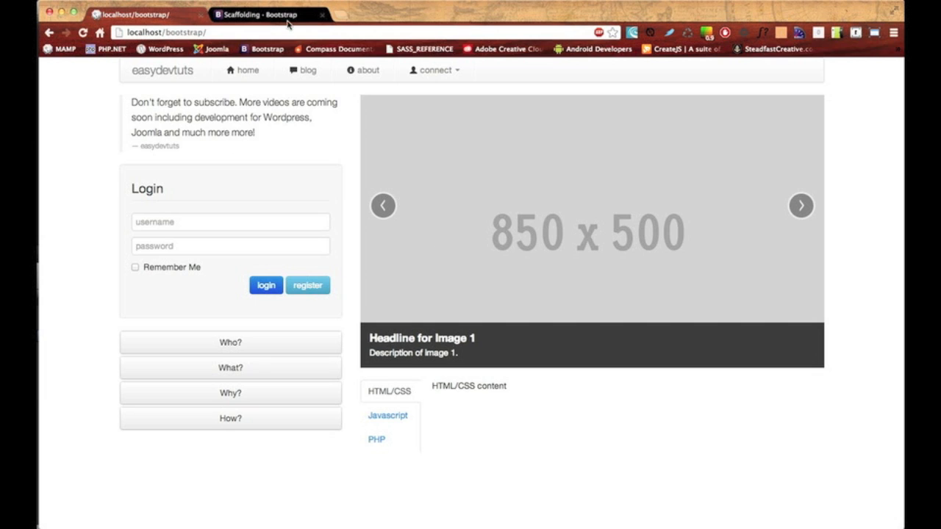
click(257, 14)
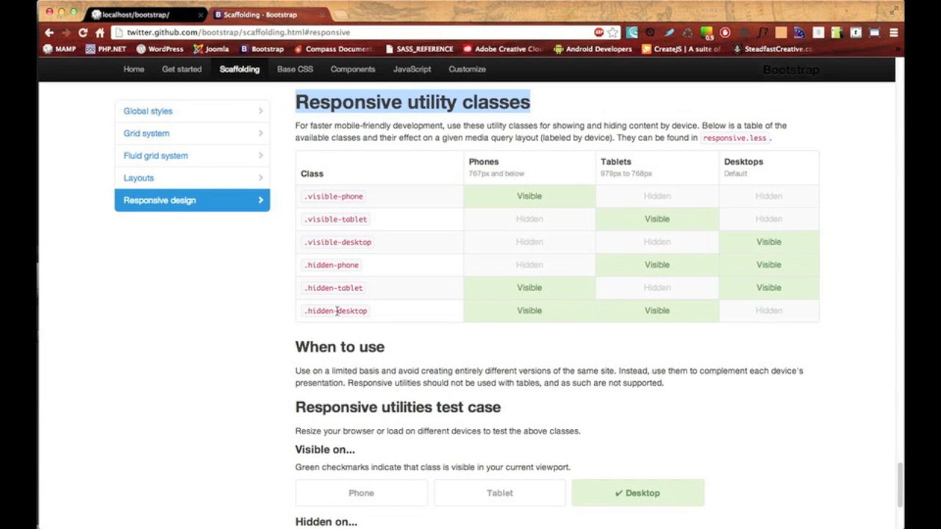
mouse_move(369, 313)
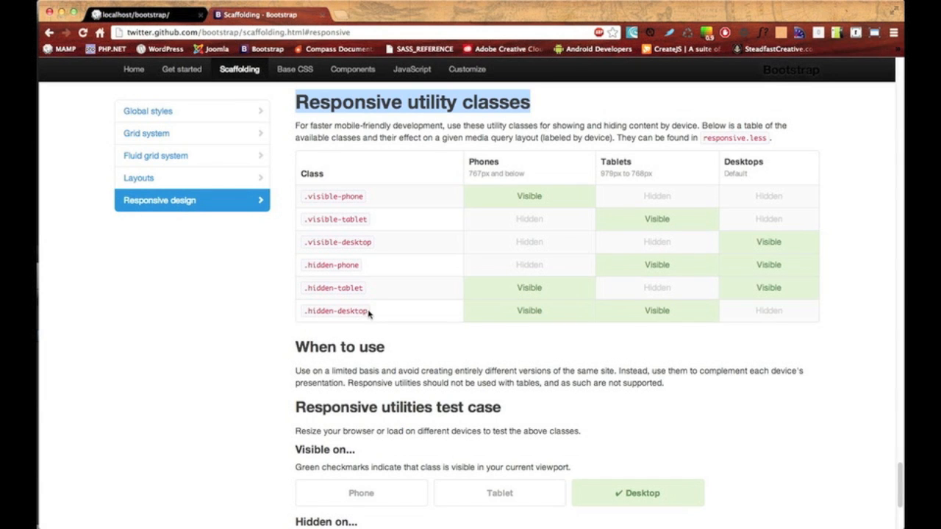
mouse_move(378, 314)
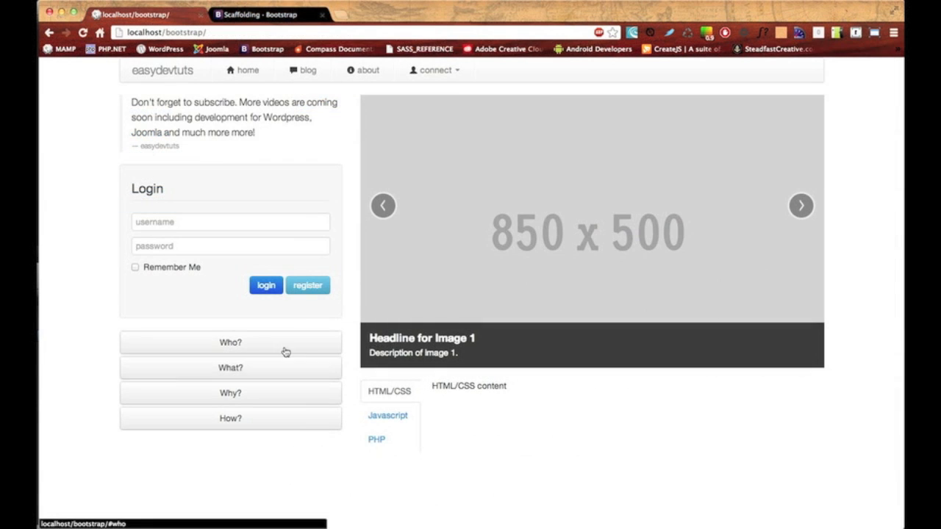
click(230, 342)
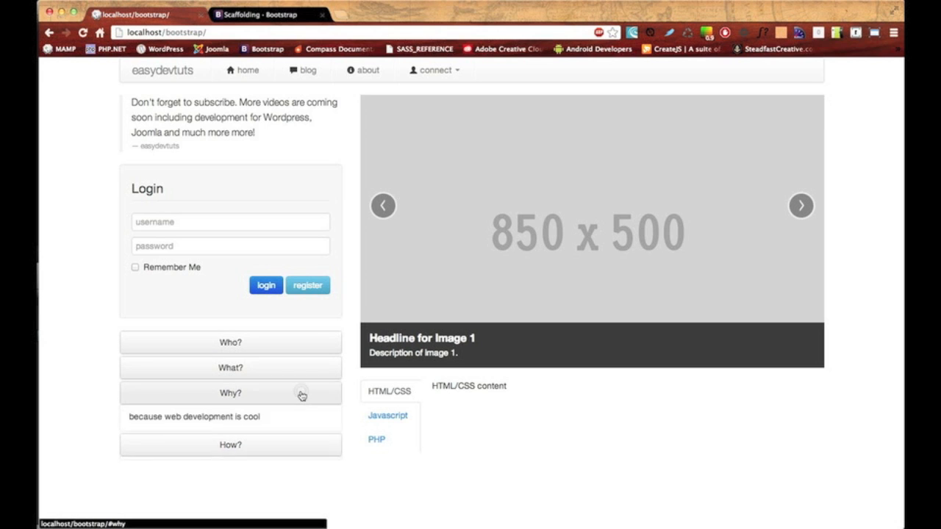
click(230, 343)
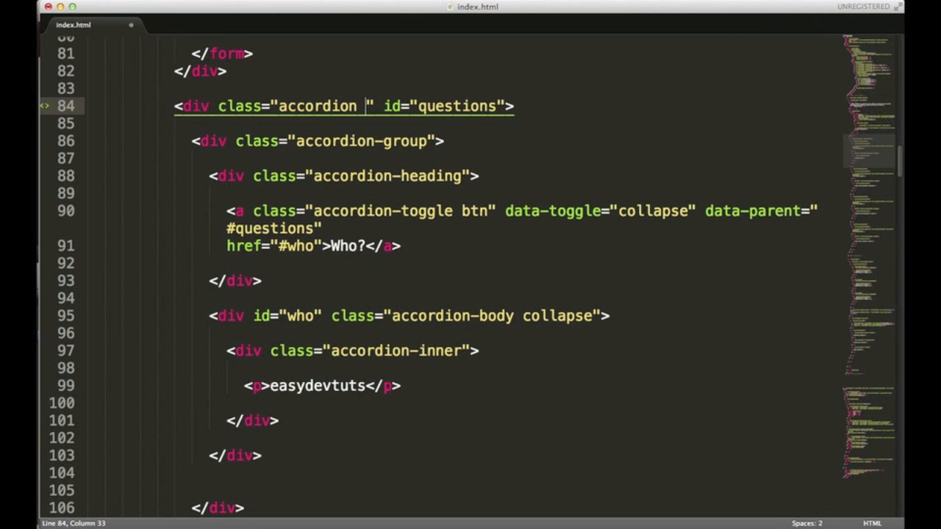
- Add hidden-desktop to the accordion div's class on line 84 and save index.html
text(hidden-)
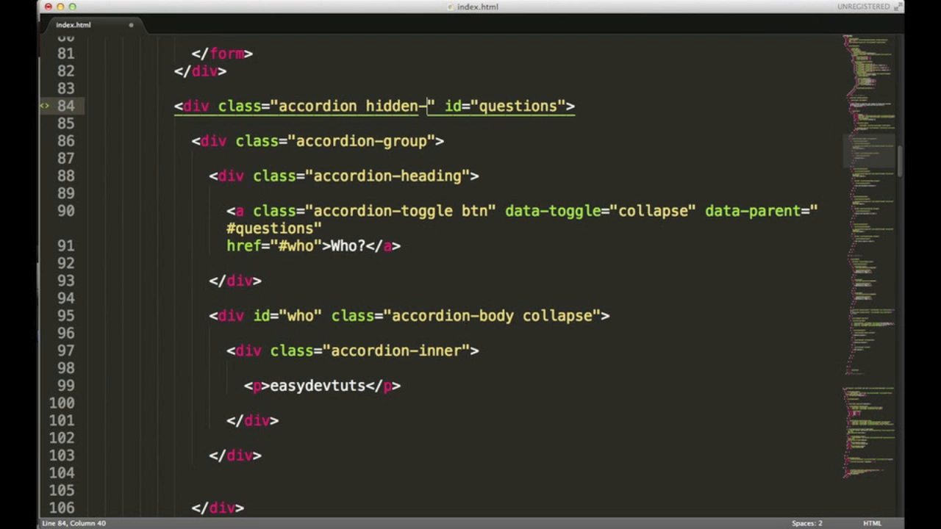
text(desktop)
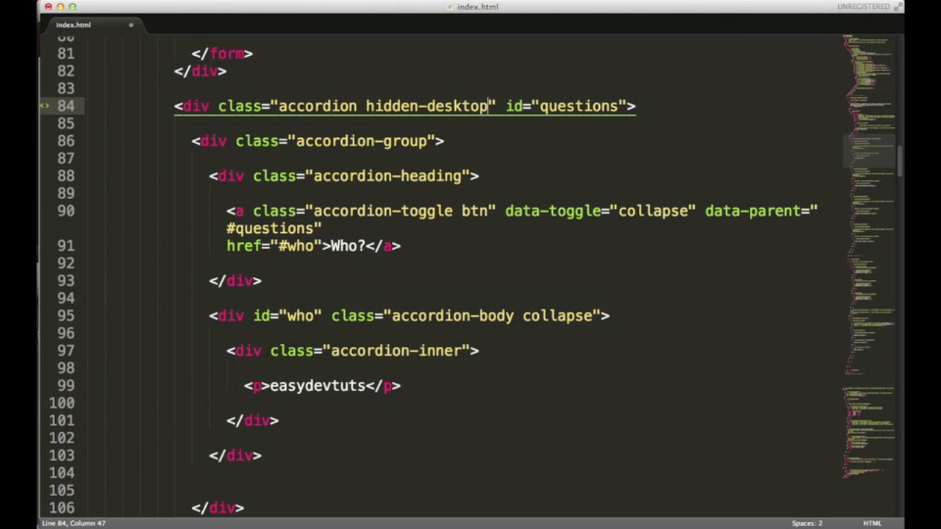
key(cmd+s)
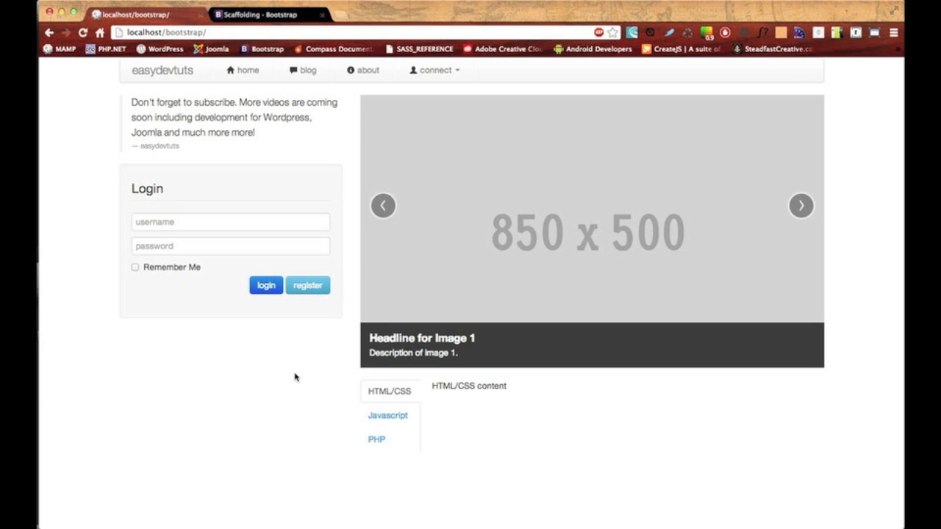
mouse_move(50, 192)
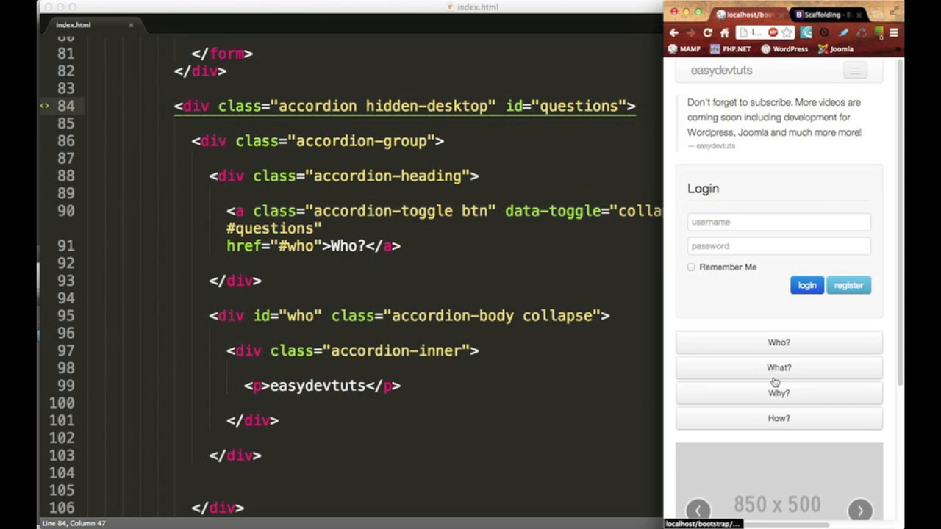
- At phone width, expand the What? and Why? accordion answers and scroll down the page
click(778, 368)
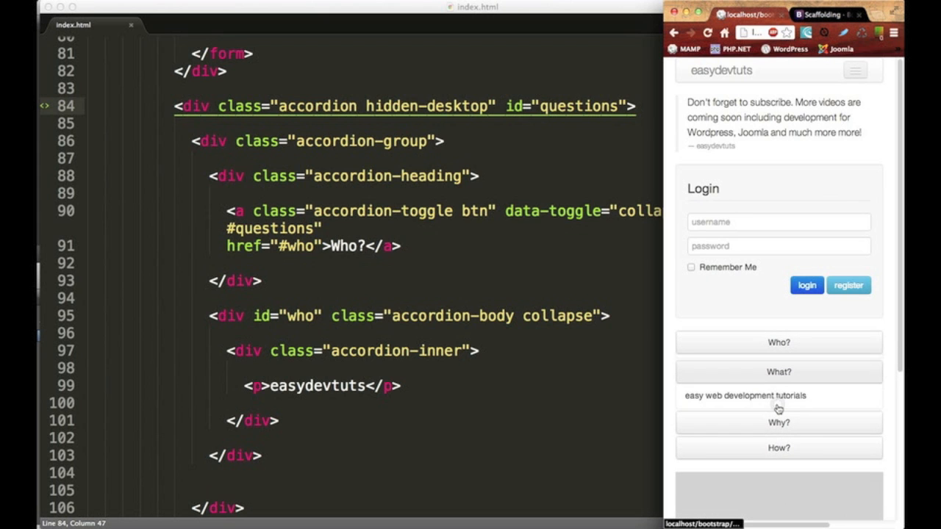
click(779, 422)
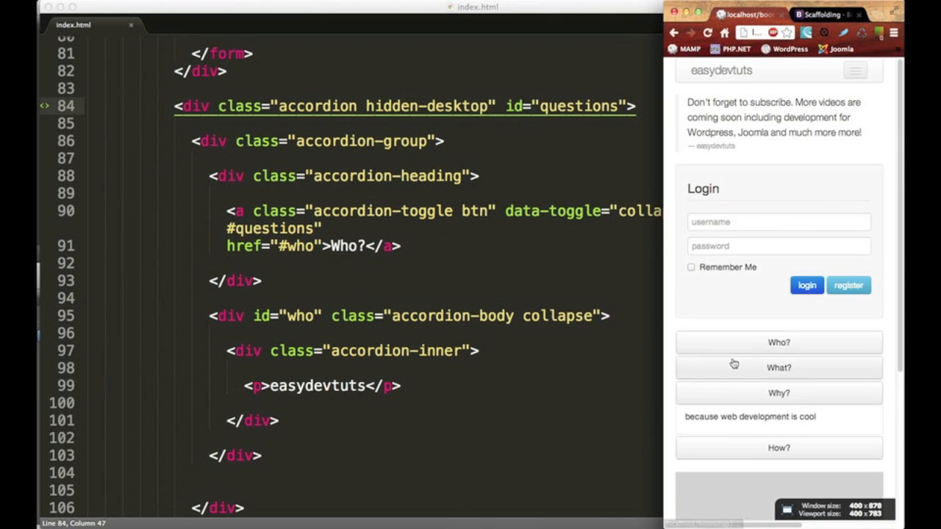
scroll(down, 3)
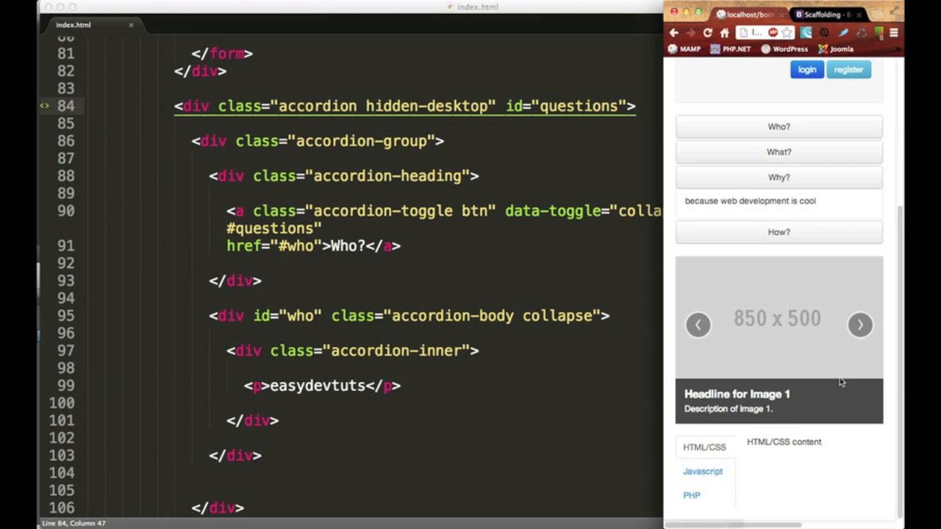
mouse_move(794, 331)
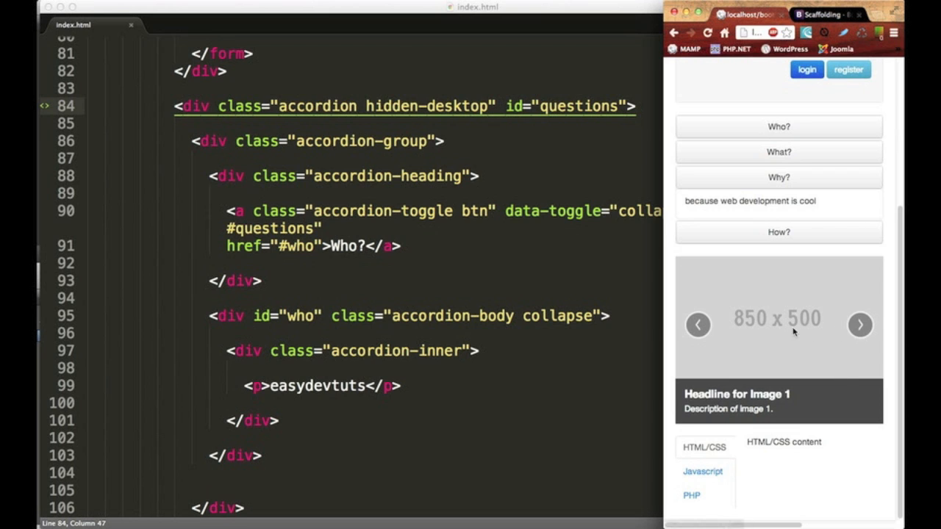
mouse_move(814, 314)
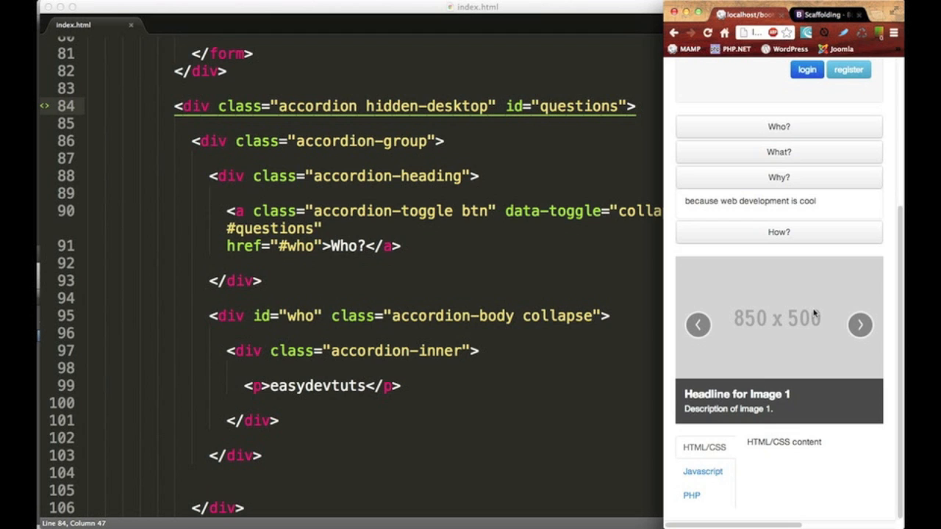
mouse_move(820, 316)
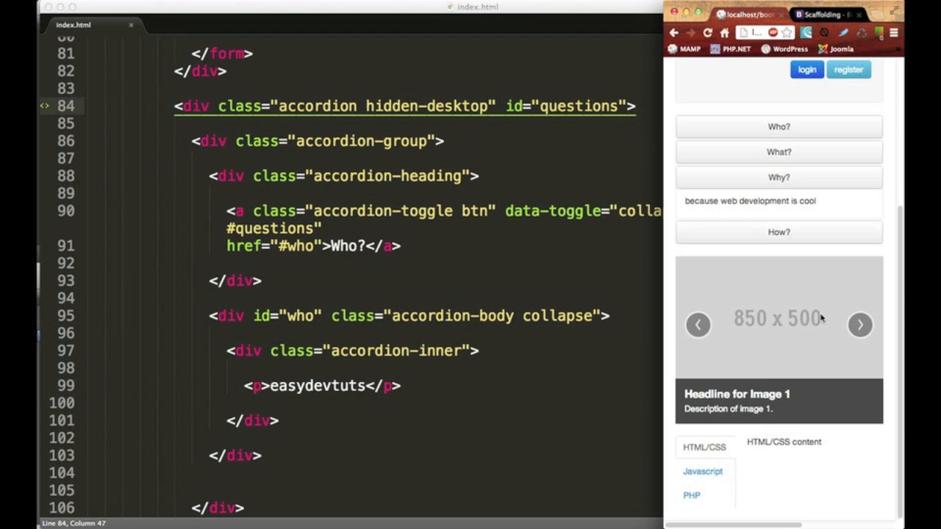
mouse_move(687, 264)
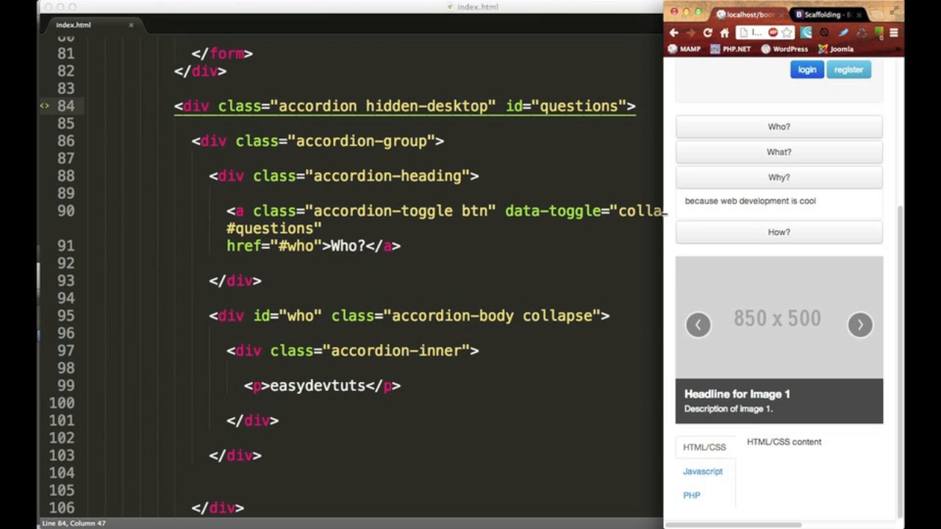
mouse_move(789, 327)
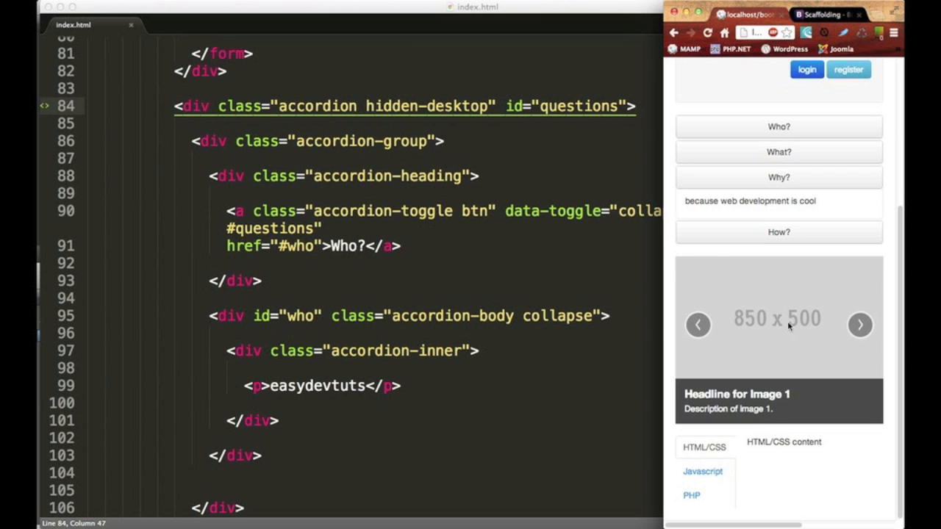
mouse_move(724, 348)
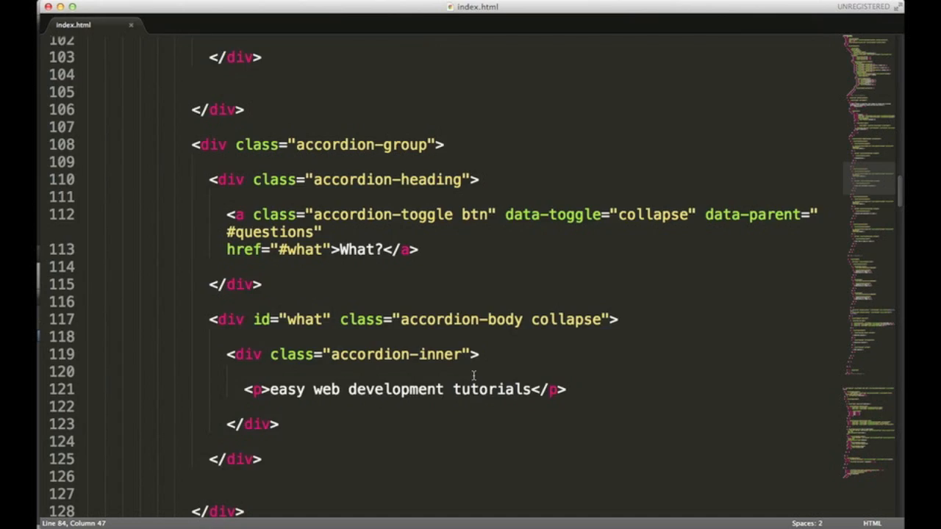
- Add hidden-phone to the slider carousel div's class attribute and save index.html
scroll(up, 3)
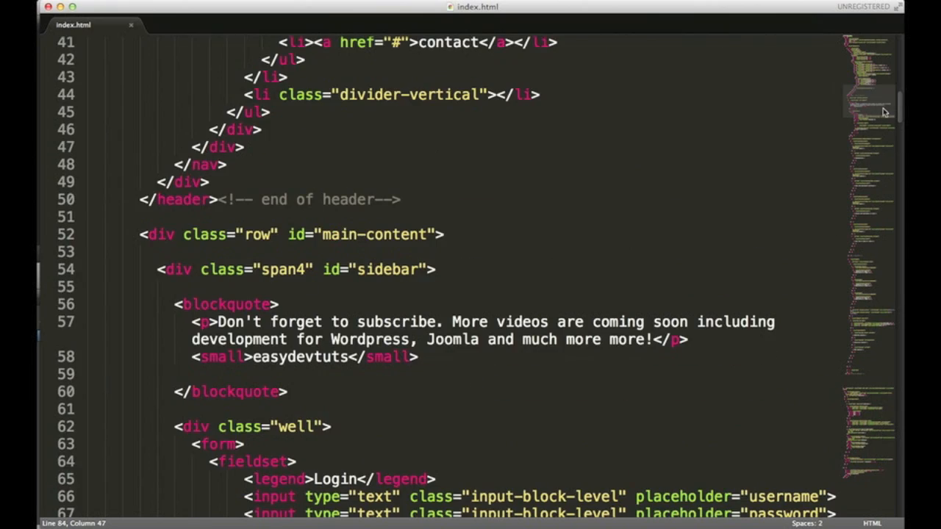
scroll(down, 3)
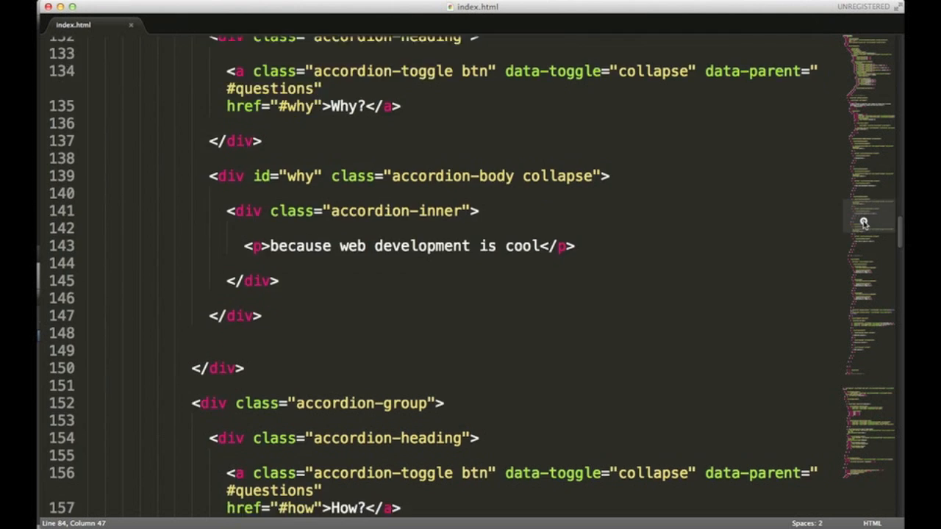
scroll(down, 3)
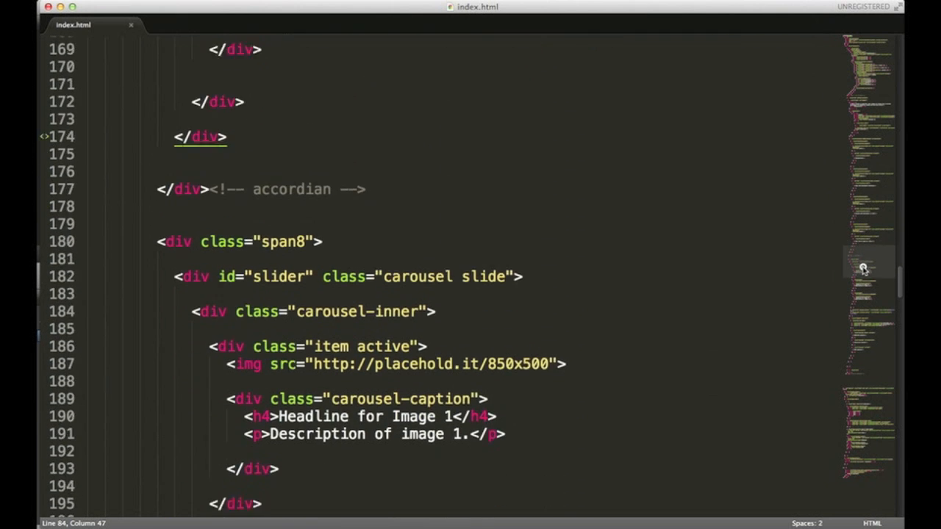
scroll(down, 3)
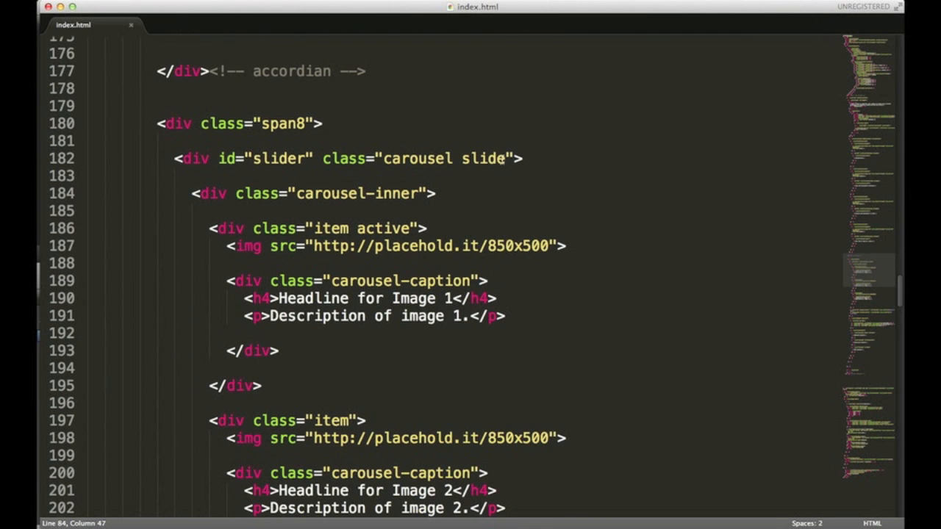
text(" ")
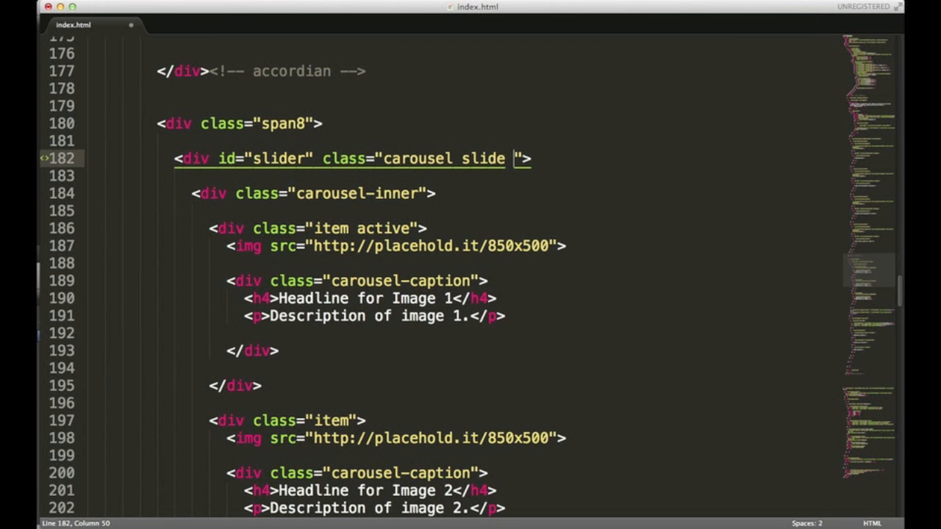
text(hidden-phone)
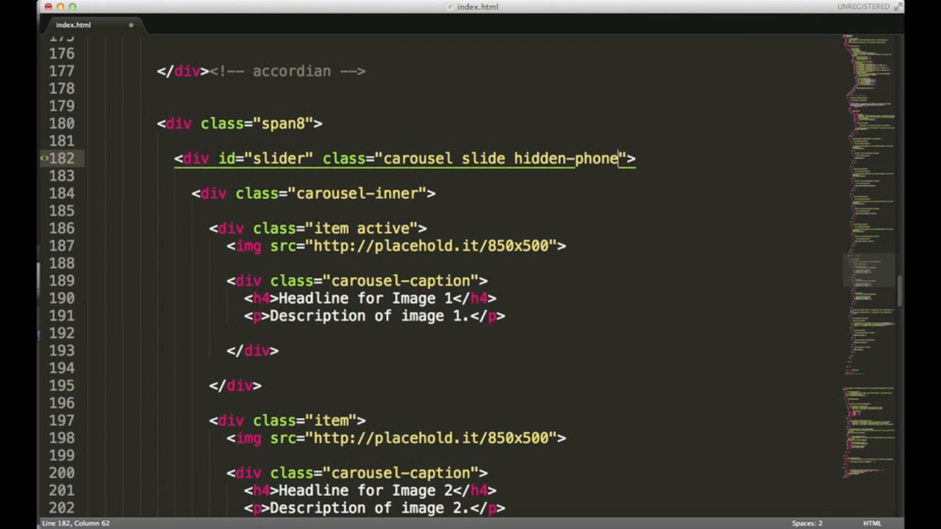
key(cmd+s)
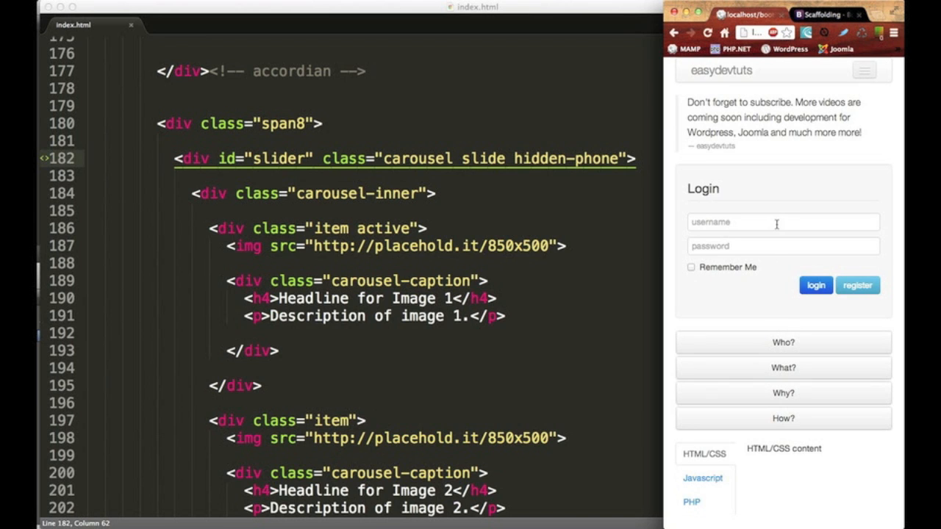
mouse_move(662, 236)
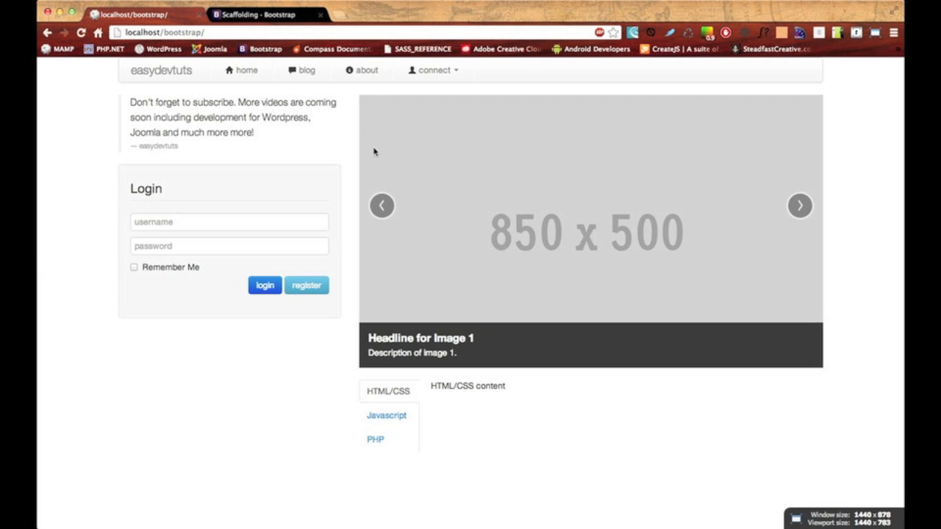
- At full desktop width, step the carousel back through two slides with its left arrow
click(382, 205)
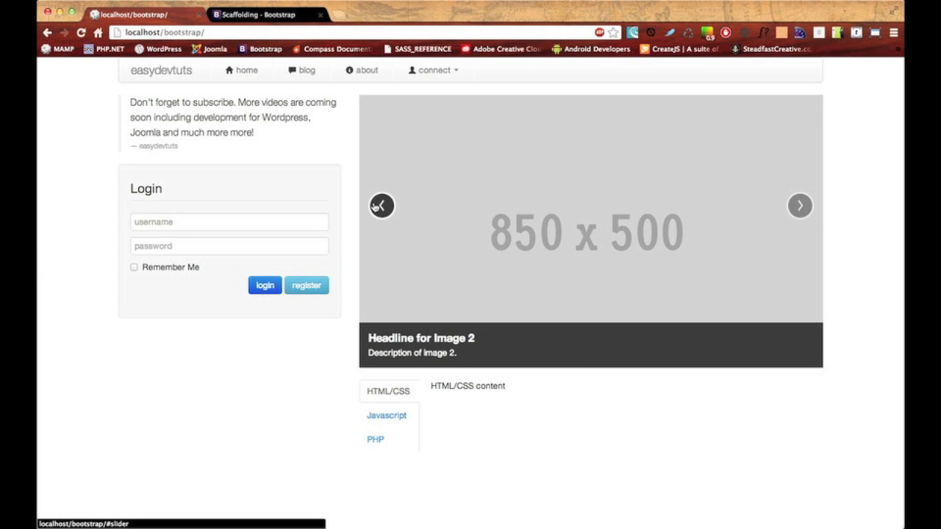
click(382, 205)
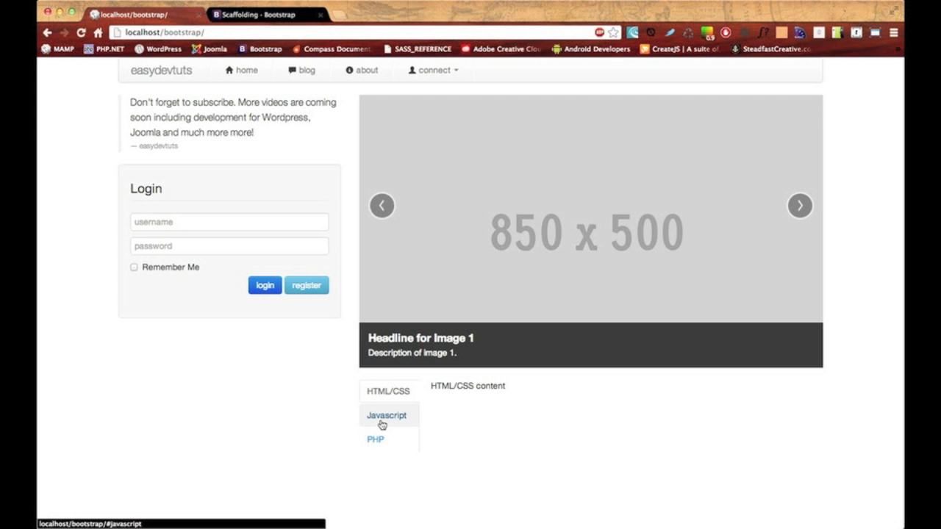
- Return to the Scaffolding docs to review the responsive utility classes table
click(799, 205)
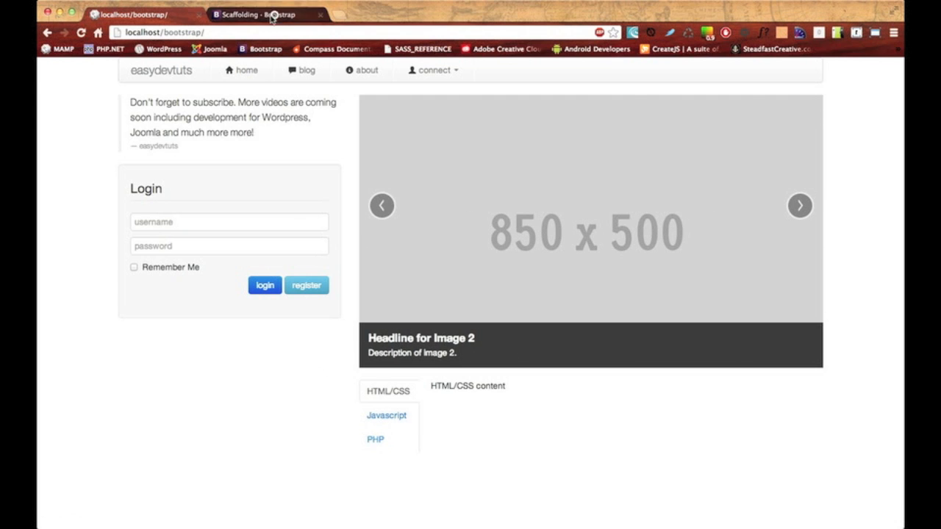
click(254, 14)
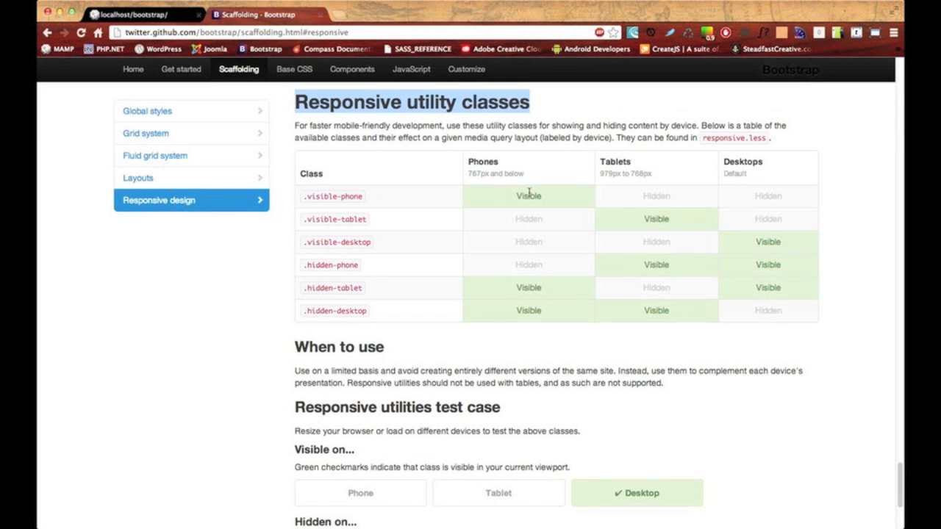
mouse_move(305, 199)
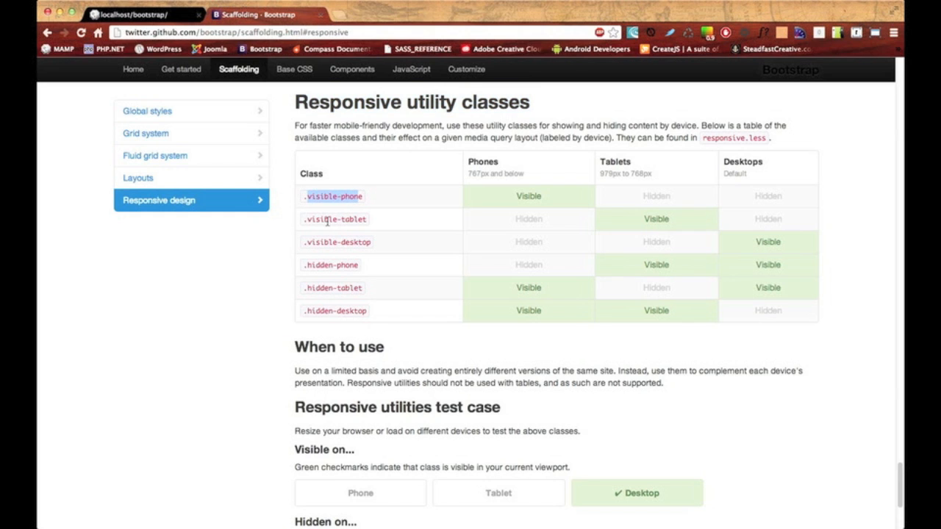
mouse_move(412, 230)
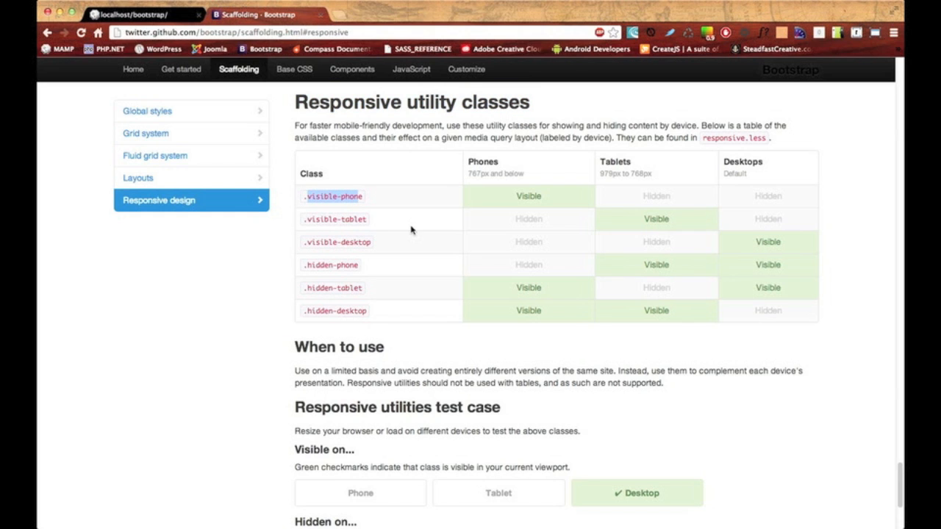
mouse_move(332, 276)
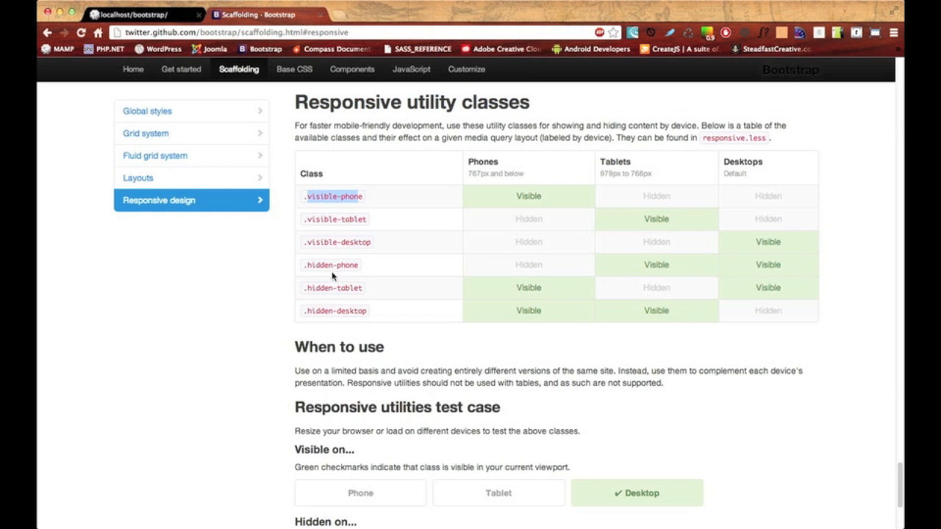
mouse_move(373, 312)
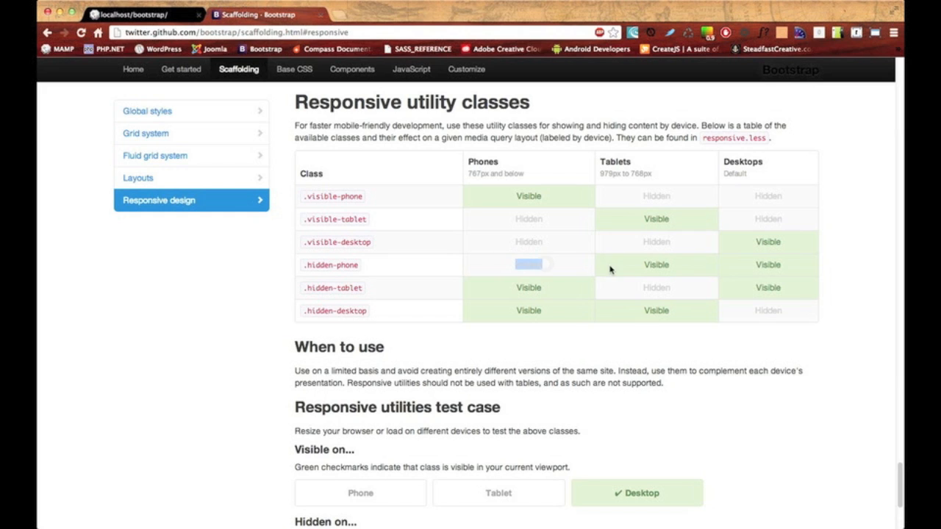
mouse_move(333, 214)
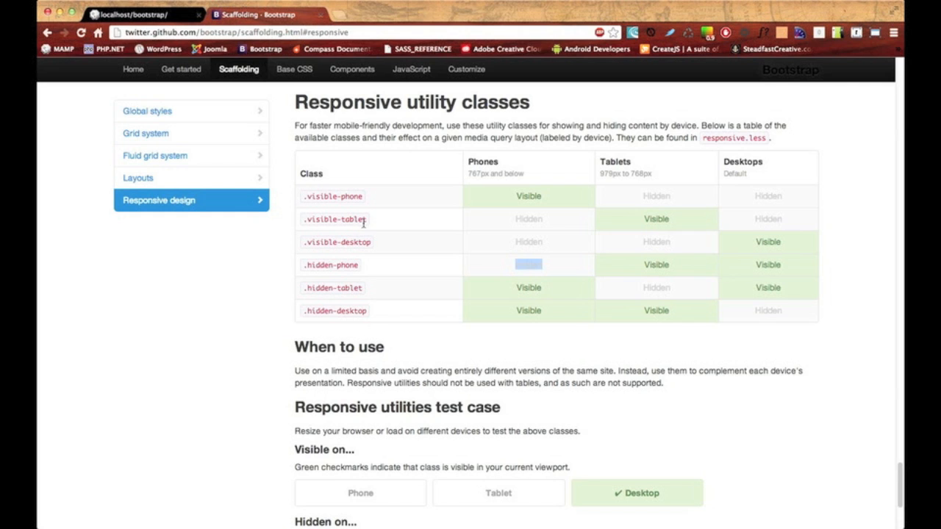
mouse_move(517, 195)
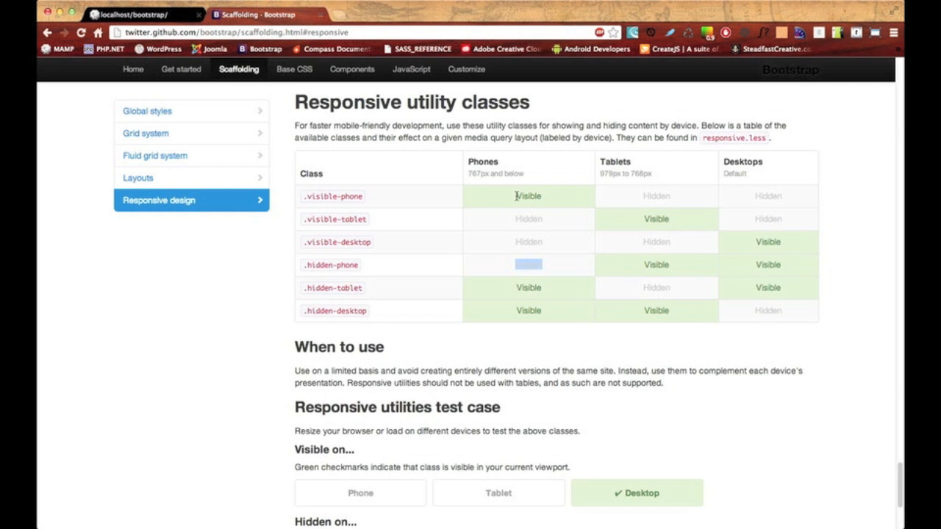
mouse_move(558, 202)
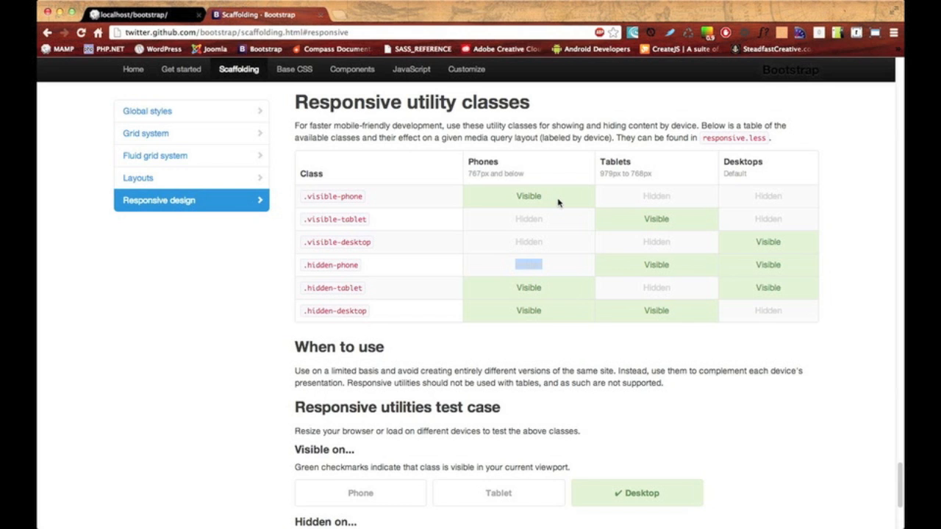
- Add class="visible-tablet" to the sidebar blockquote tag and save index.html
click(132, 15)
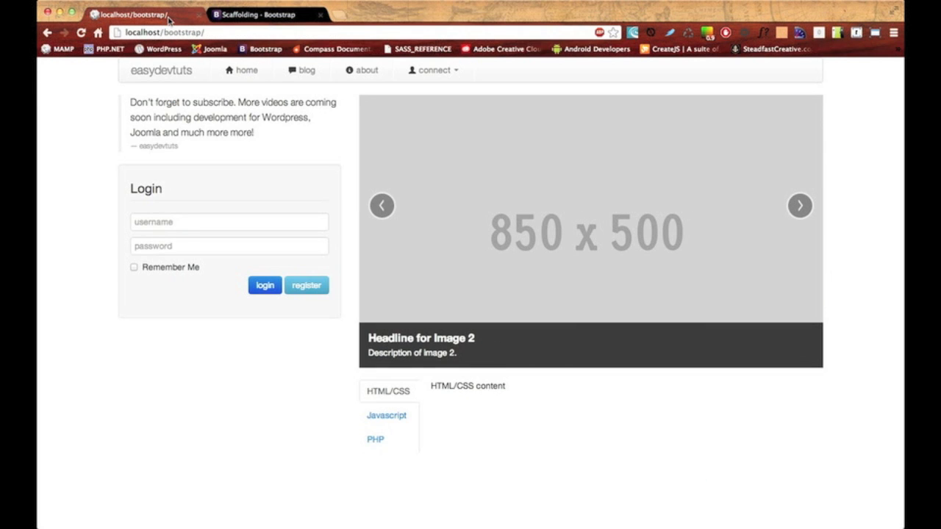
mouse_move(197, 86)
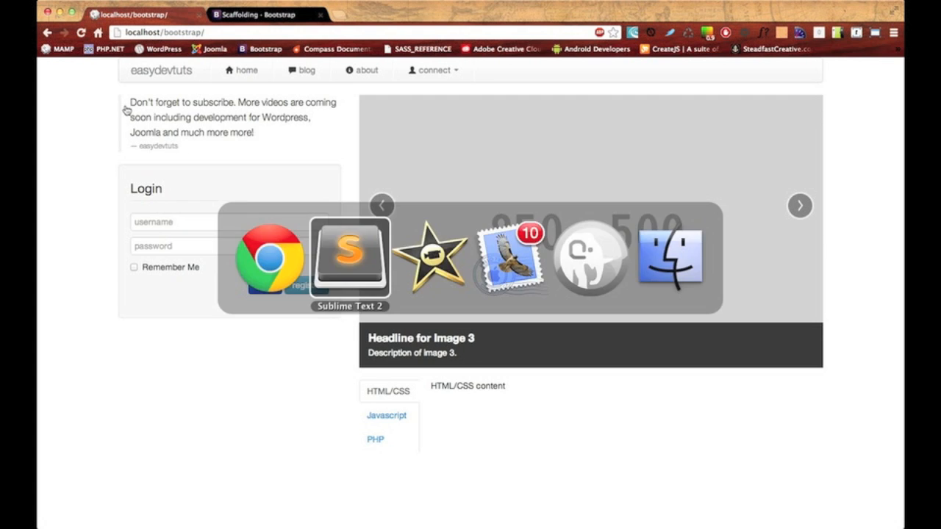
click(348, 254)
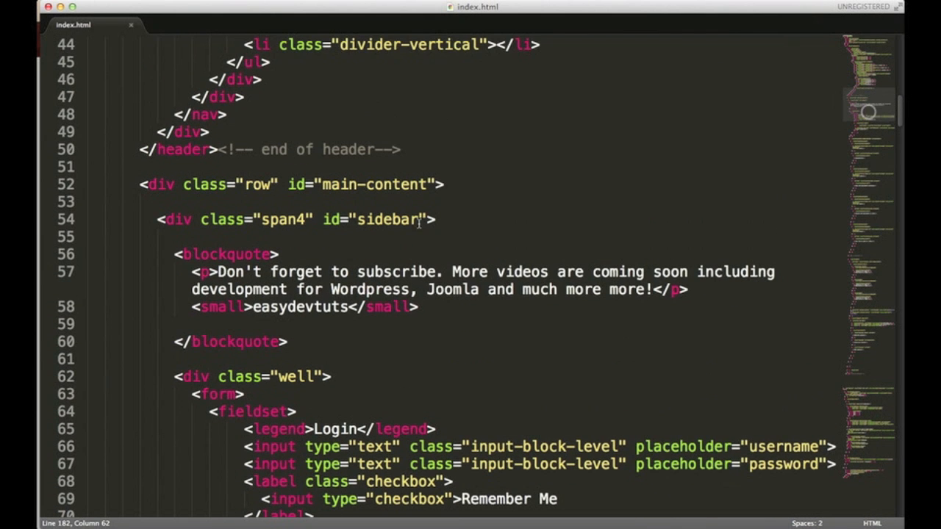
text(clas)
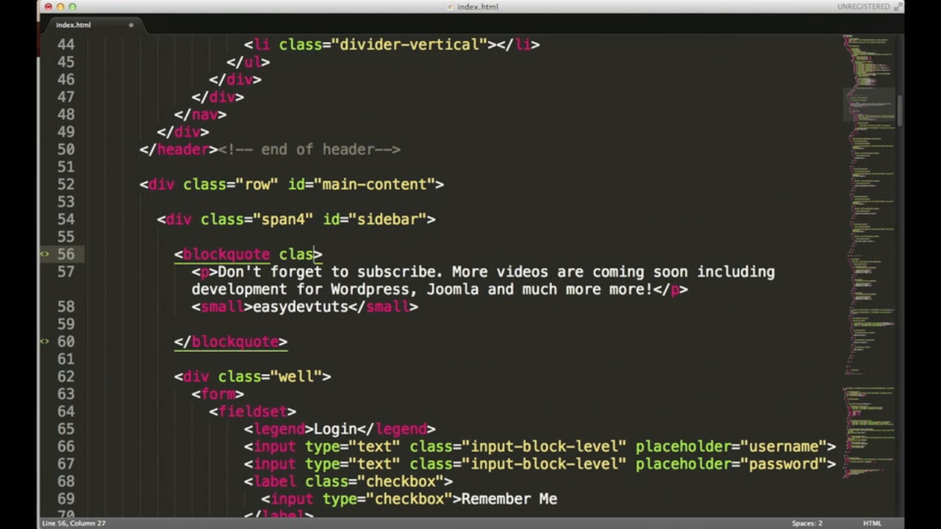
text(s="")
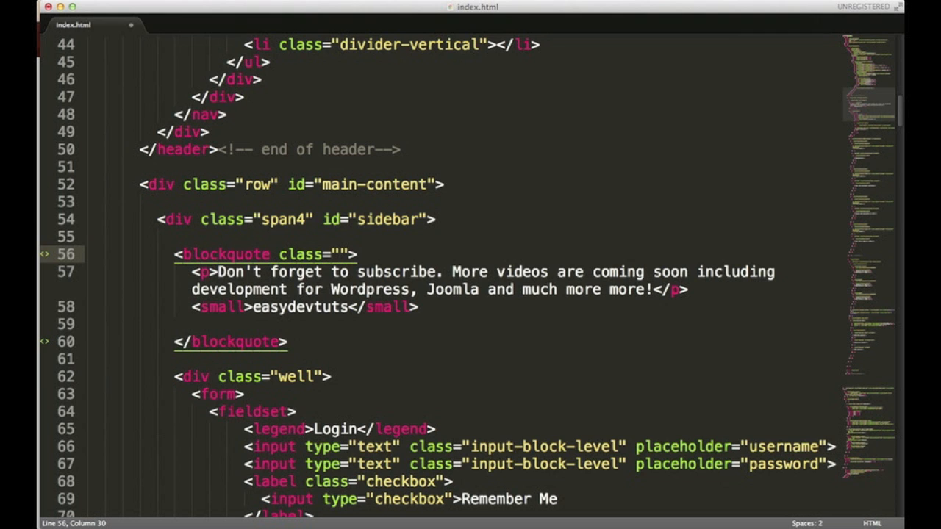
text(visible-)
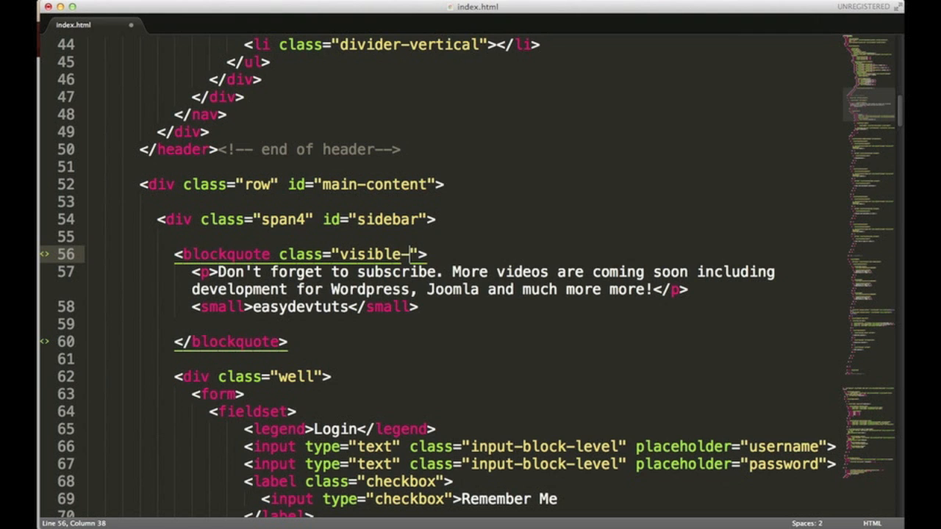
text(tablet)
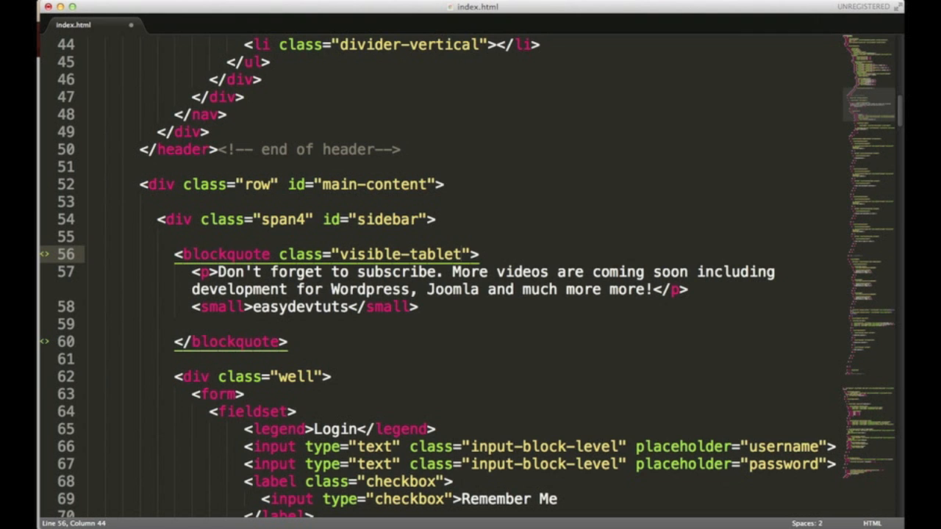
key(cmd+s)
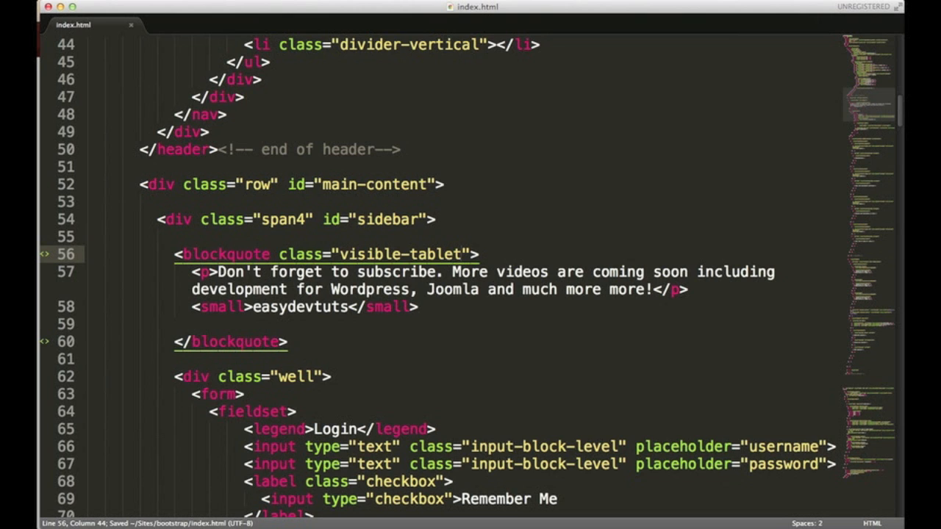
click(462, 255)
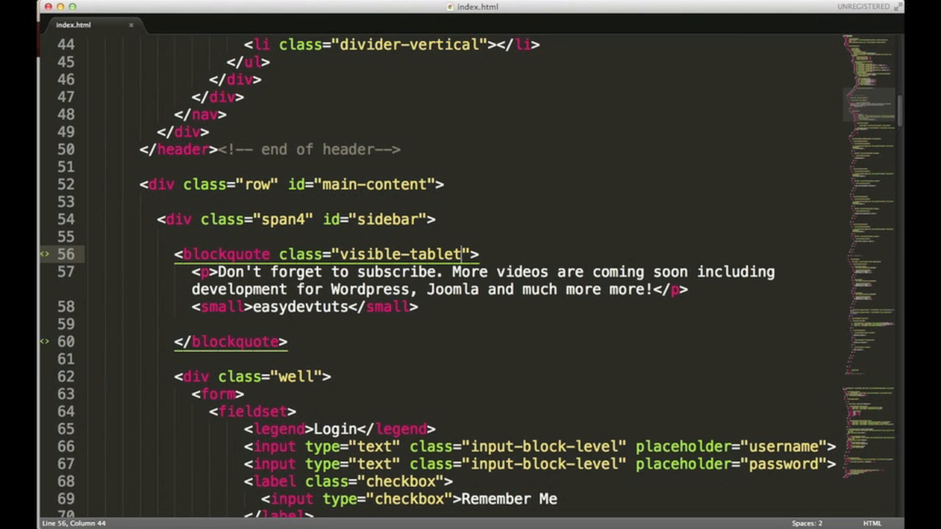
key(cmd+s)
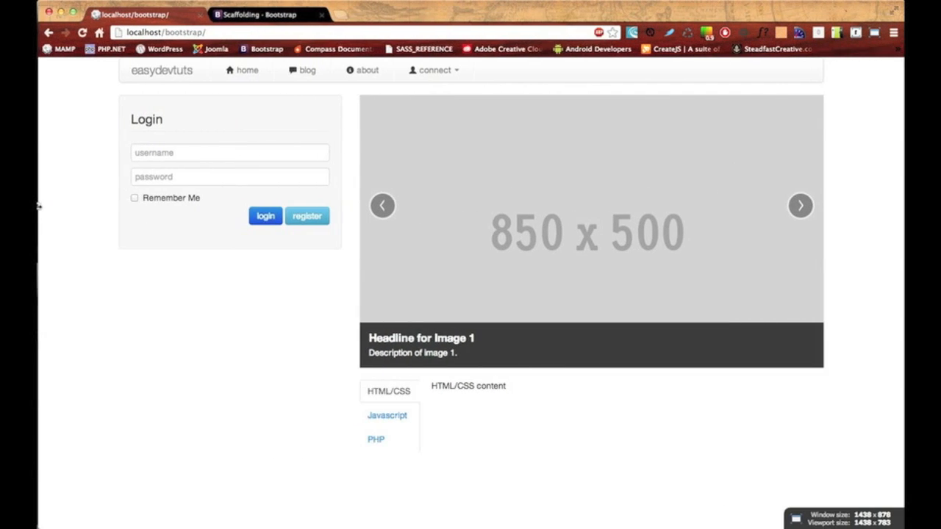
mouse_move(110, 197)
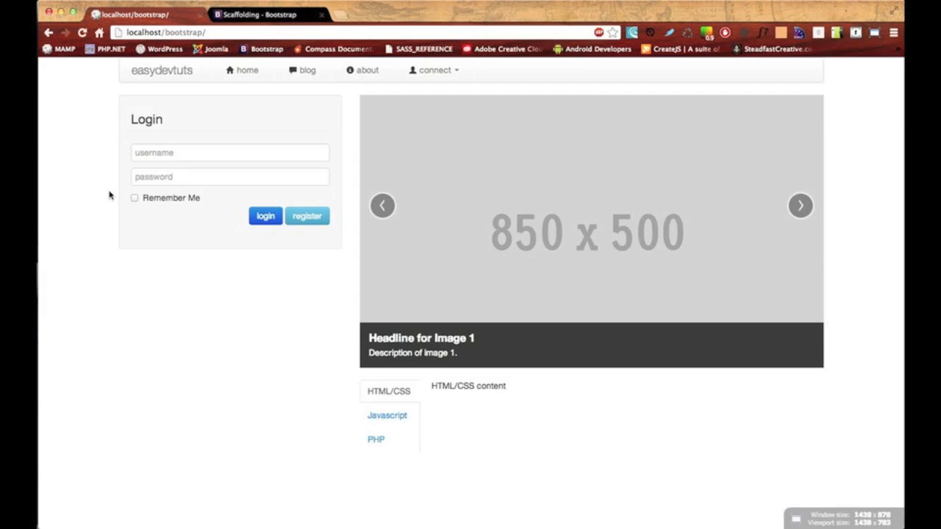
mouse_move(263, 256)
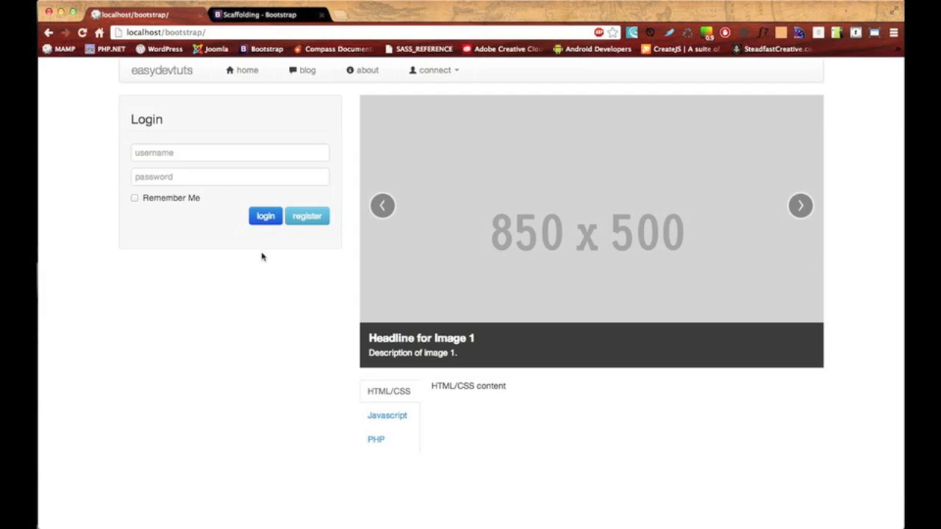
mouse_move(320, 280)
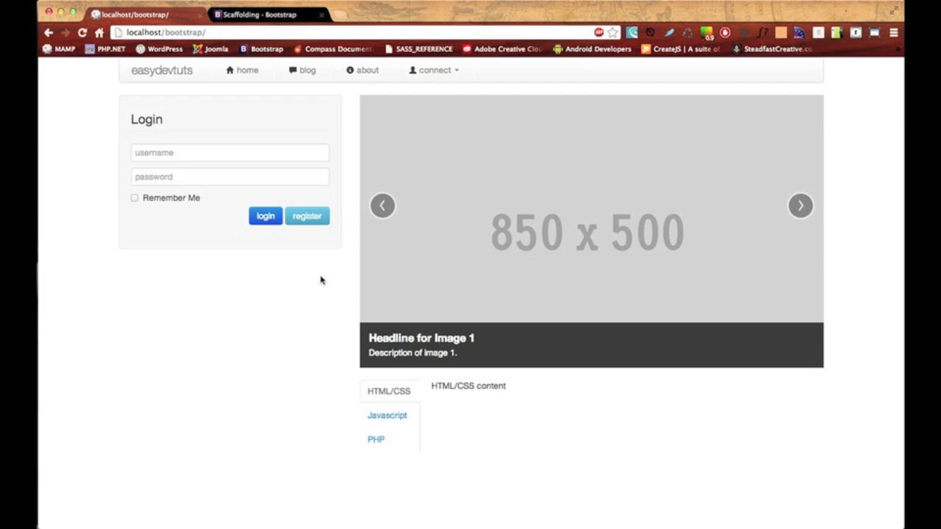
mouse_move(312, 282)
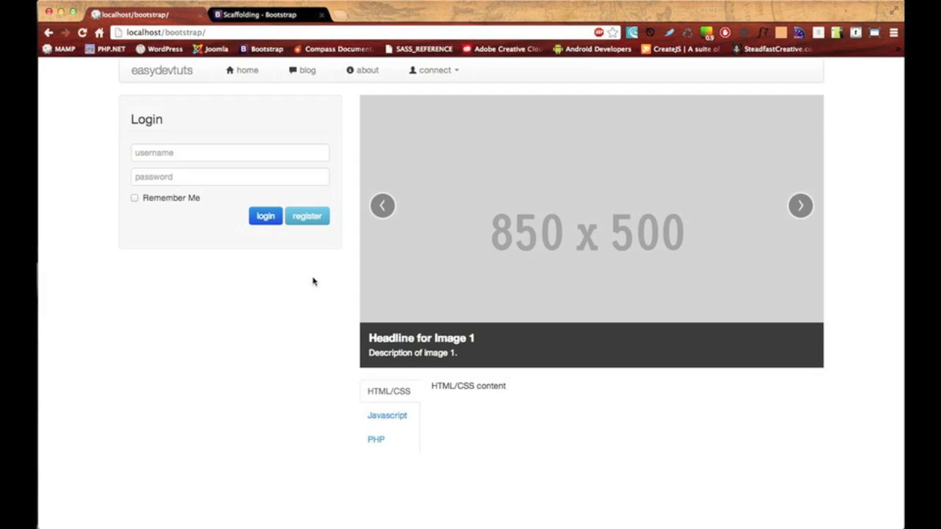
mouse_move(265, 215)
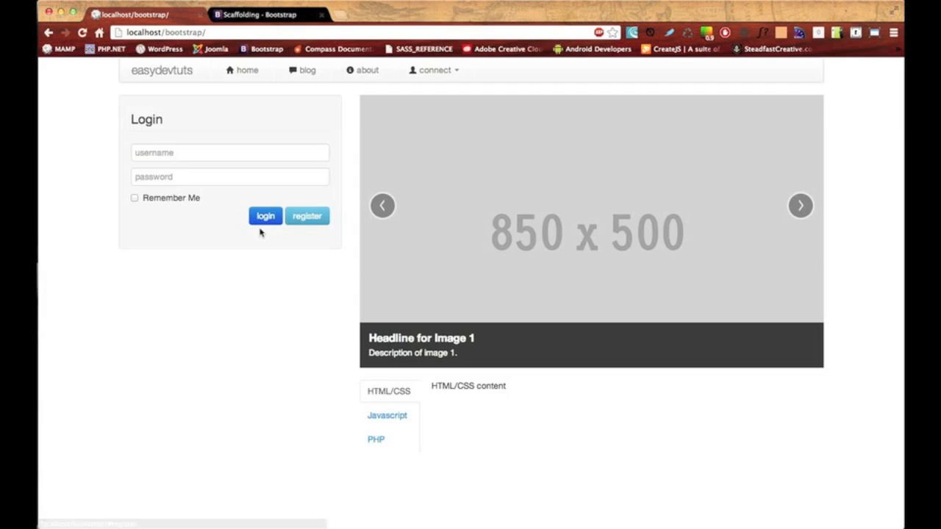
- Open the Components page from the Scaffolding docs and scroll from Breadcrumbs toward Pagination
click(265, 14)
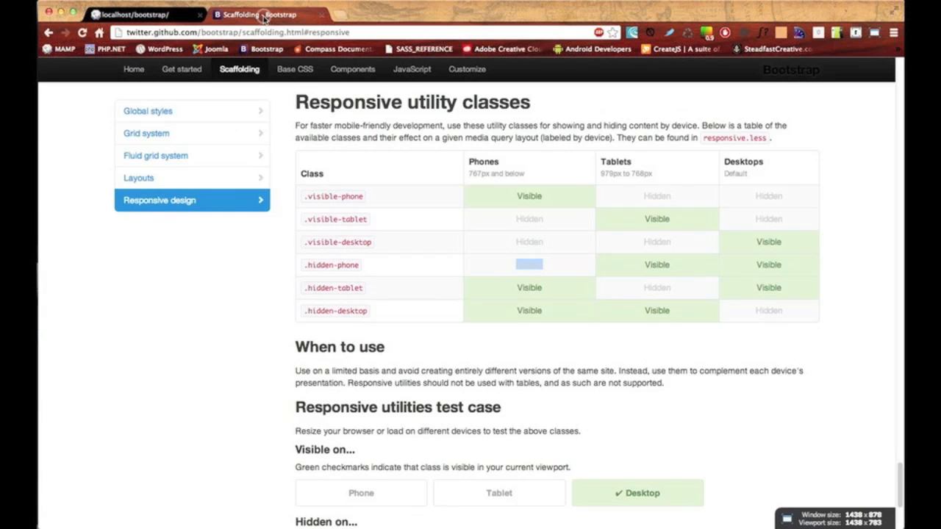
mouse_move(294, 69)
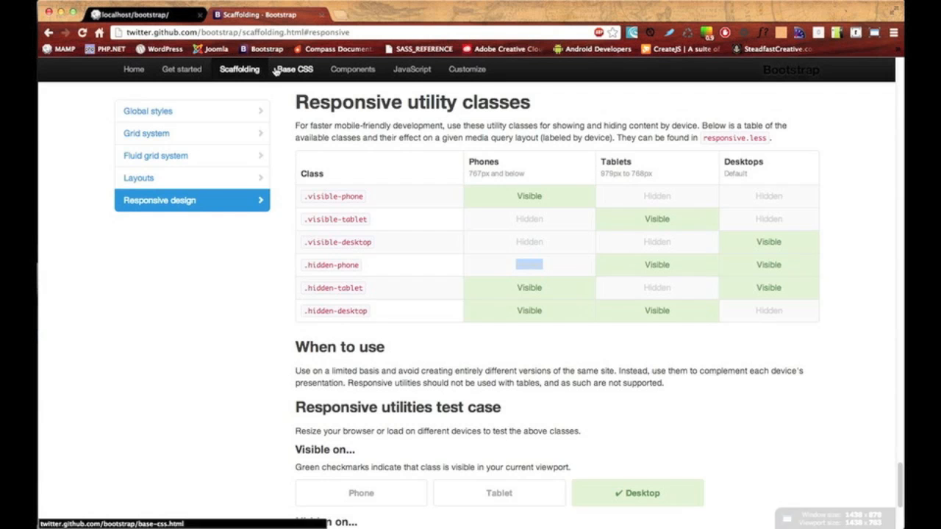
click(352, 69)
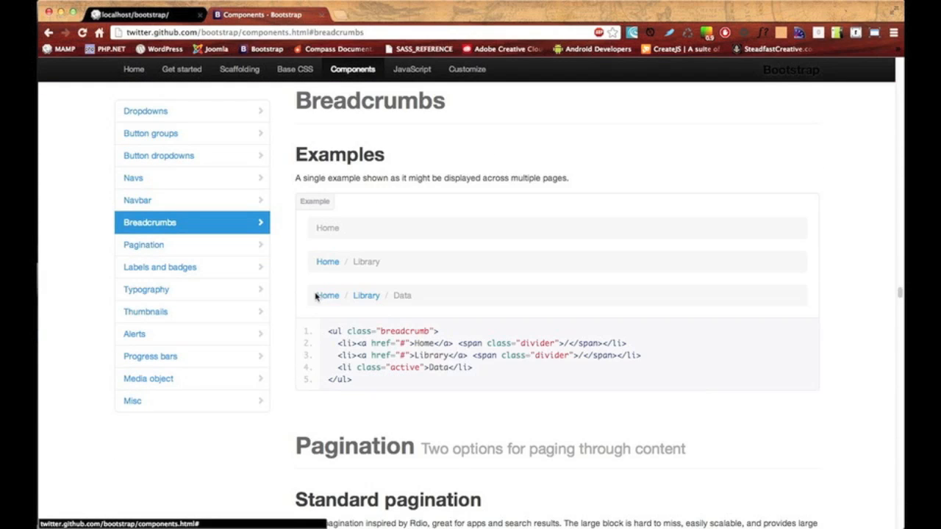
mouse_move(423, 299)
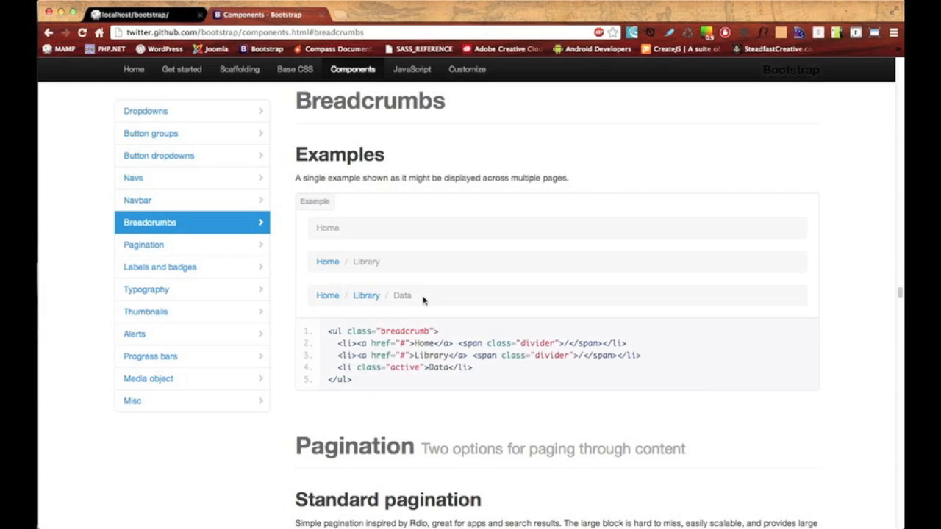
mouse_move(366, 296)
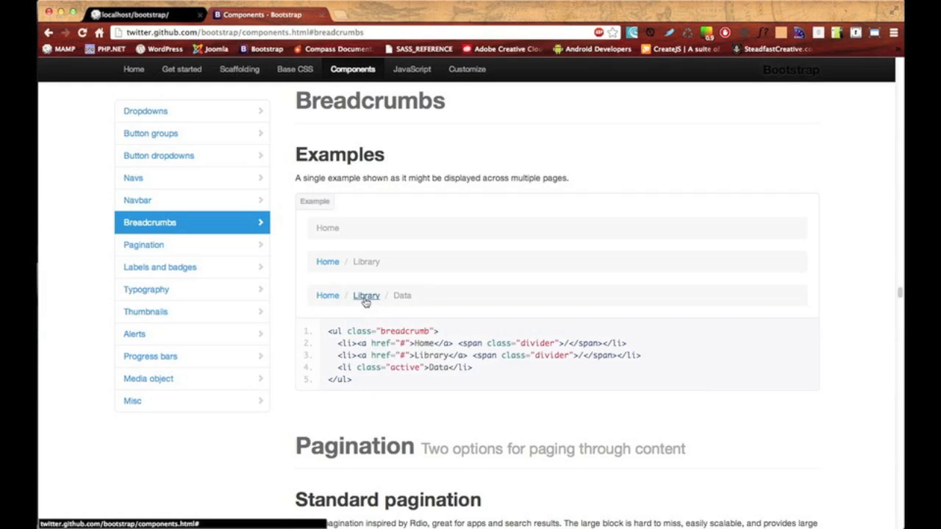
scroll(down, 3)
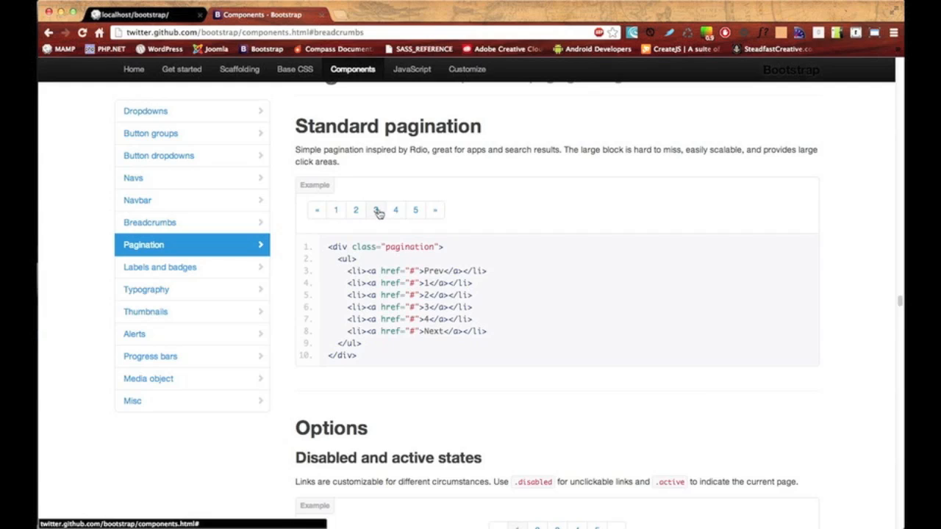
mouse_move(335, 220)
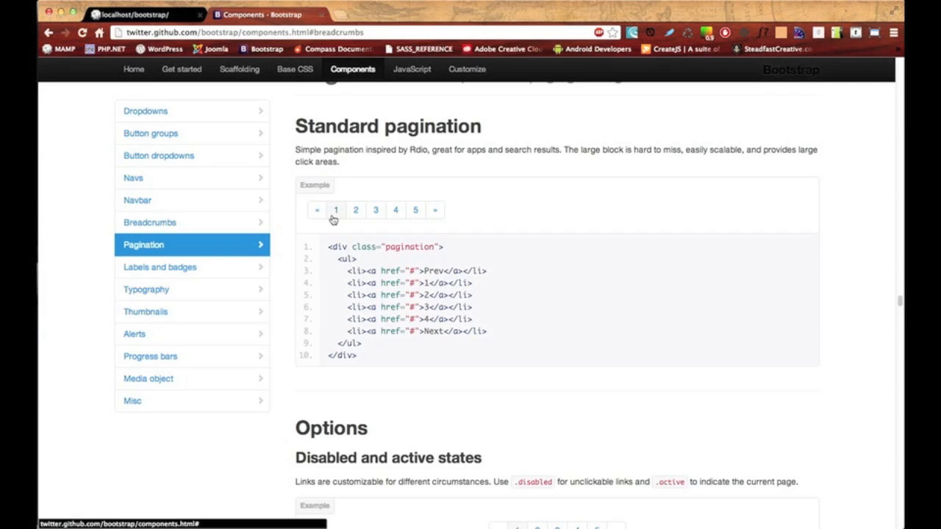
mouse_move(507, 218)
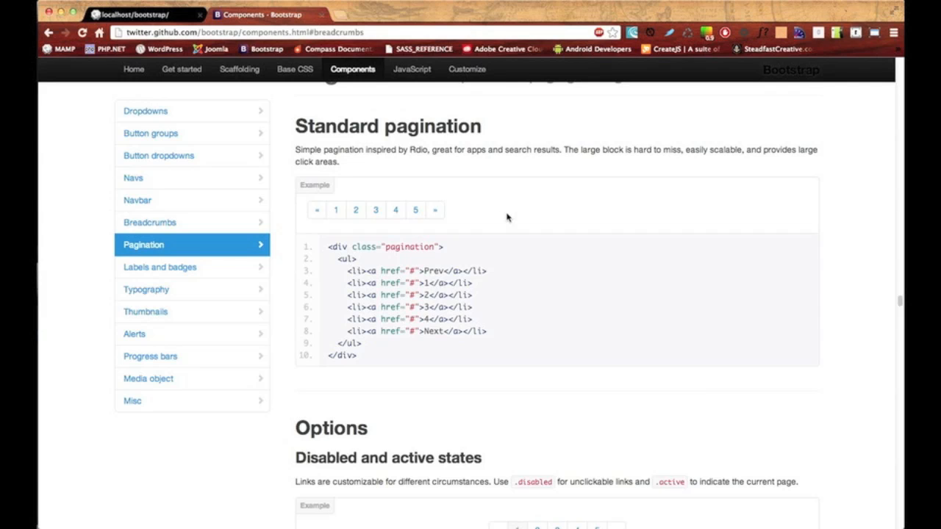
mouse_move(762, 107)
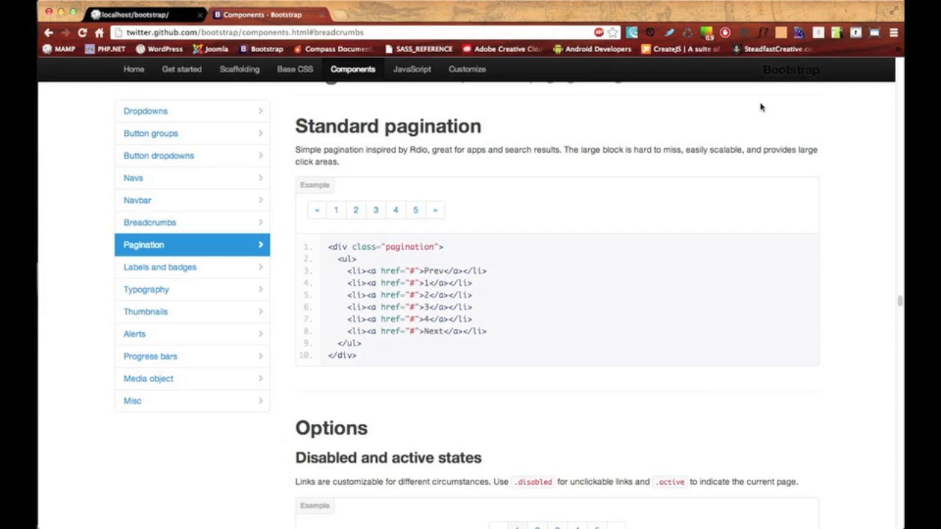